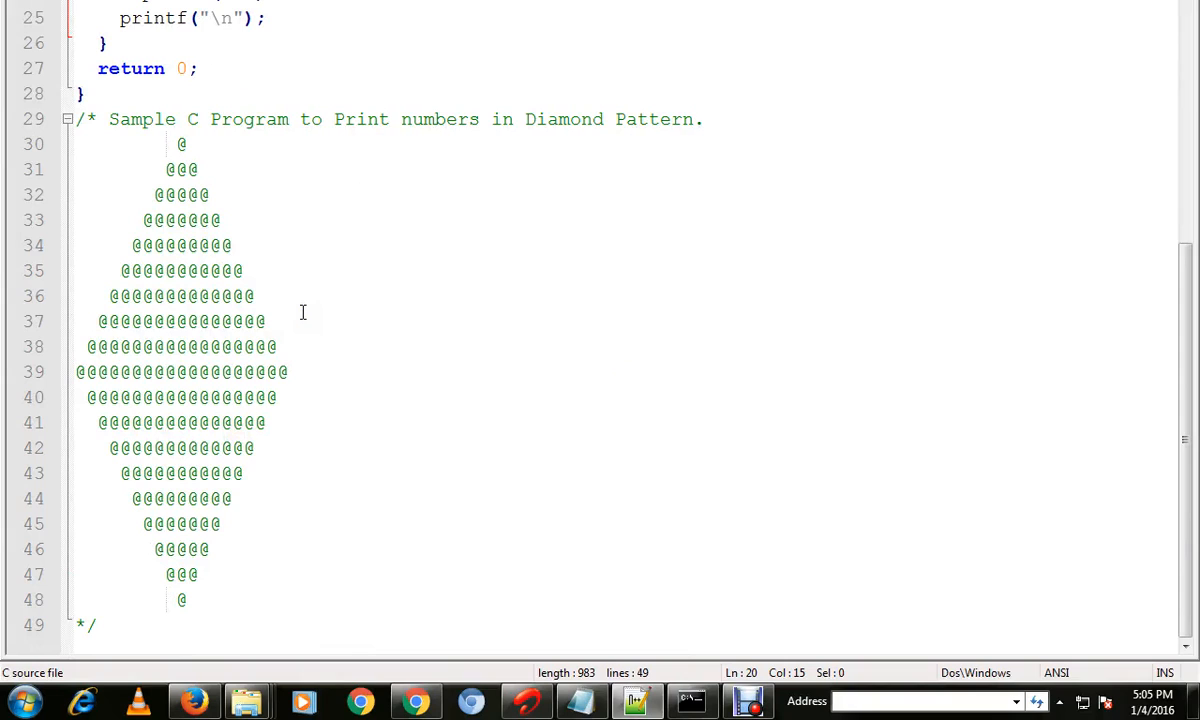
mouse_move(342, 184)
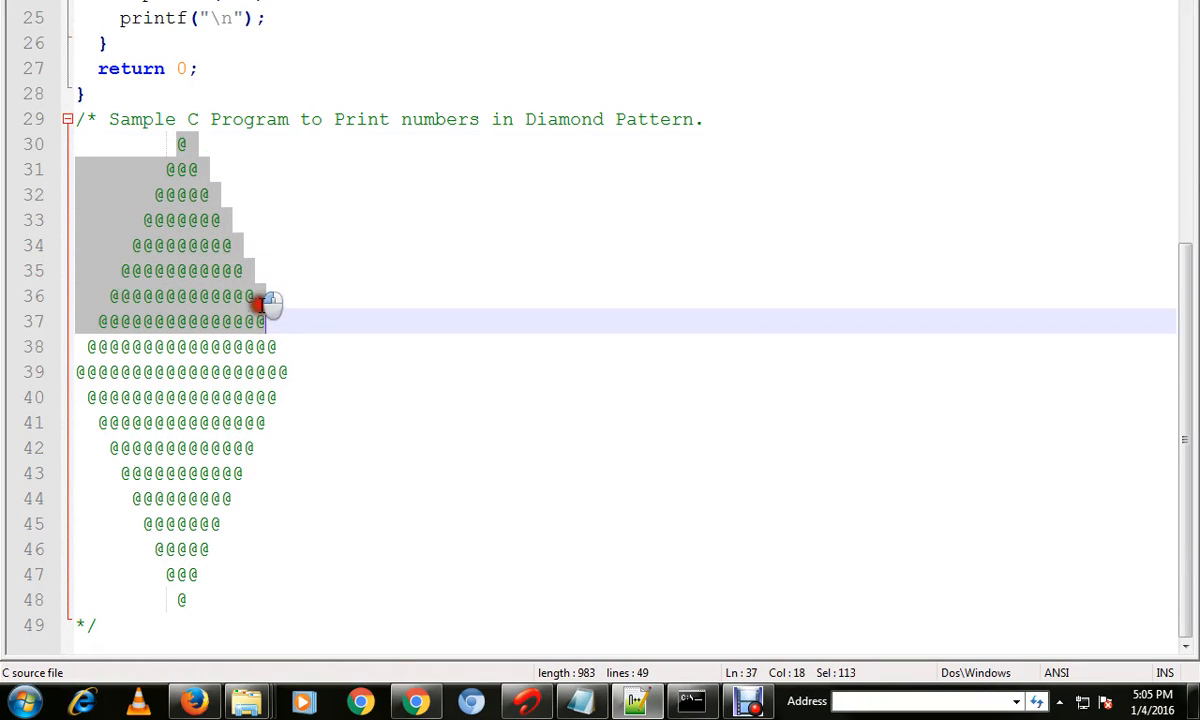
Highlight the @ diamond in the source comment, first whole then its lower half, to review the expected output.
left_click(218, 498)
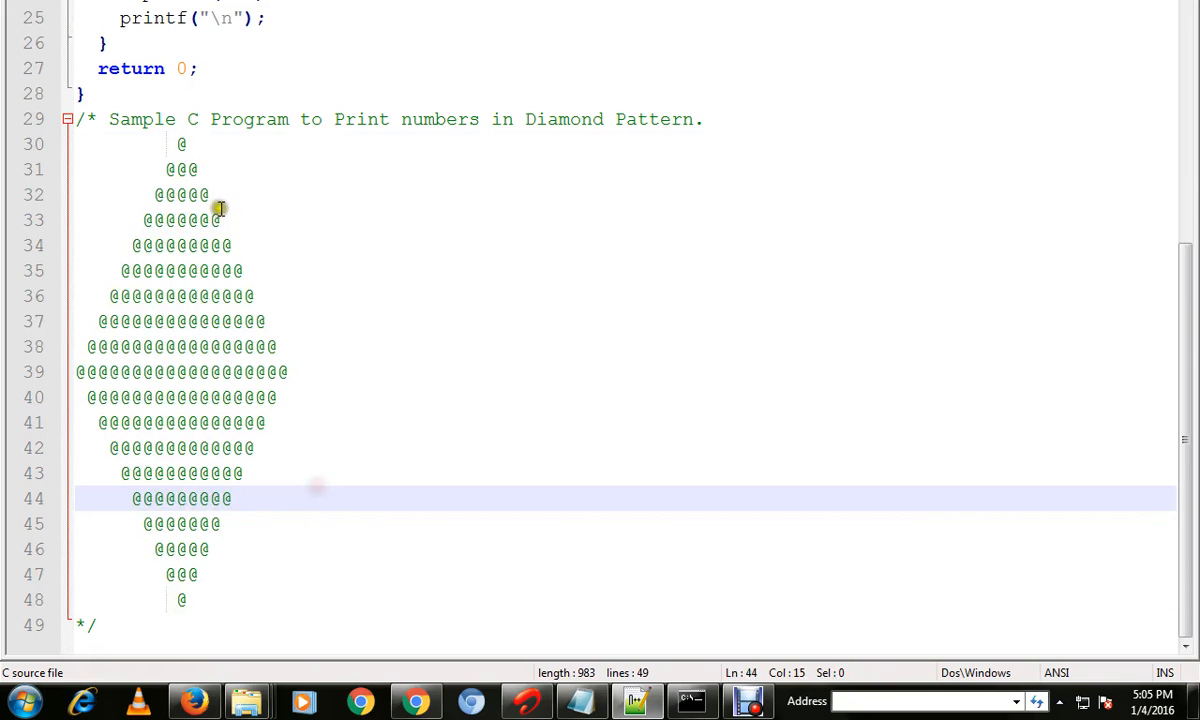
left_click_drag(218, 144, 180, 600)
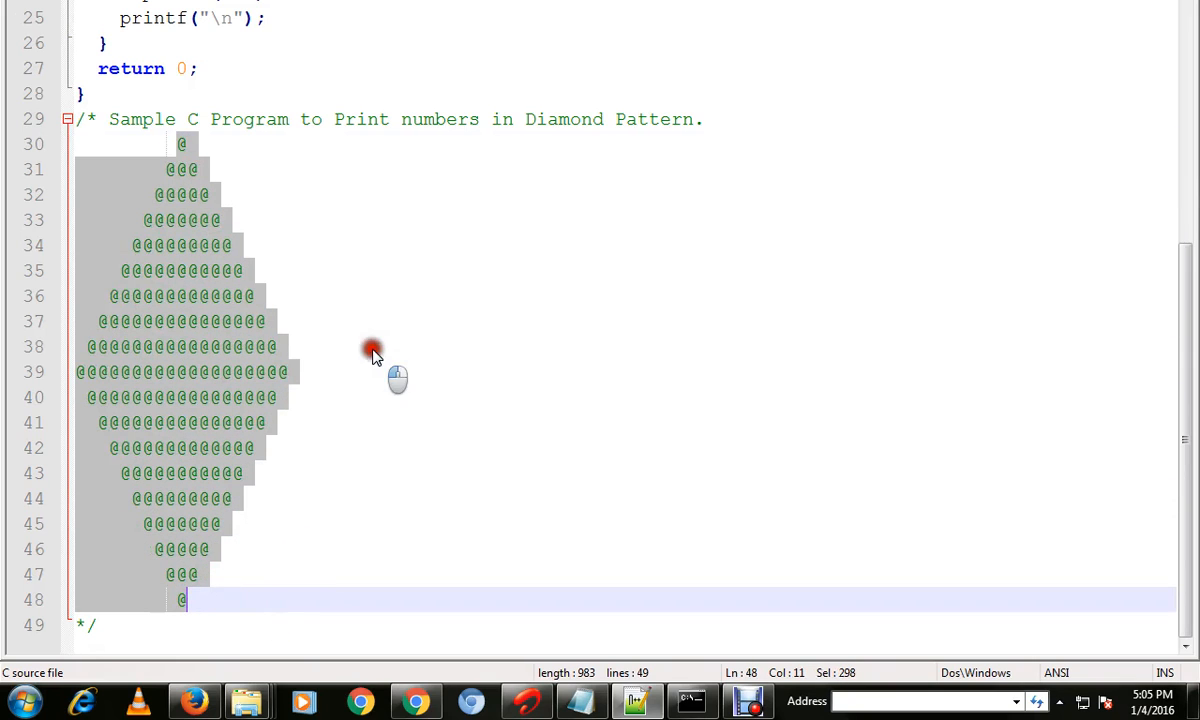
scroll("up", 3)
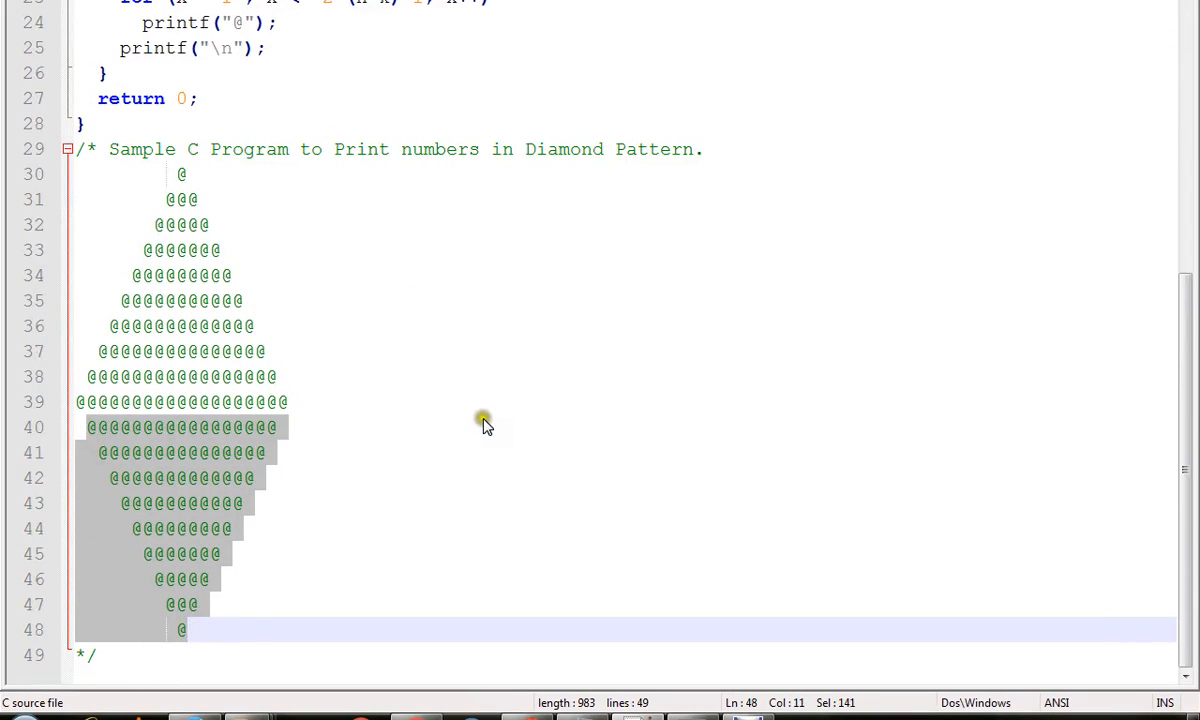
scroll("up", 3)
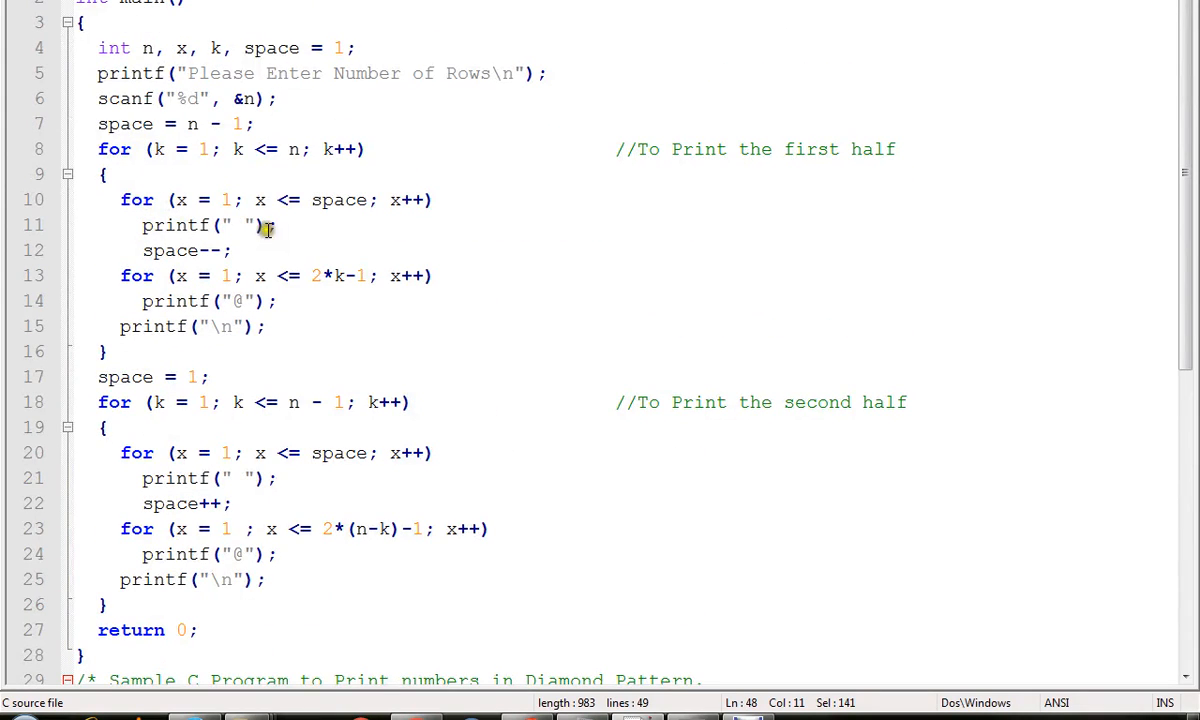
scroll("down", 3)
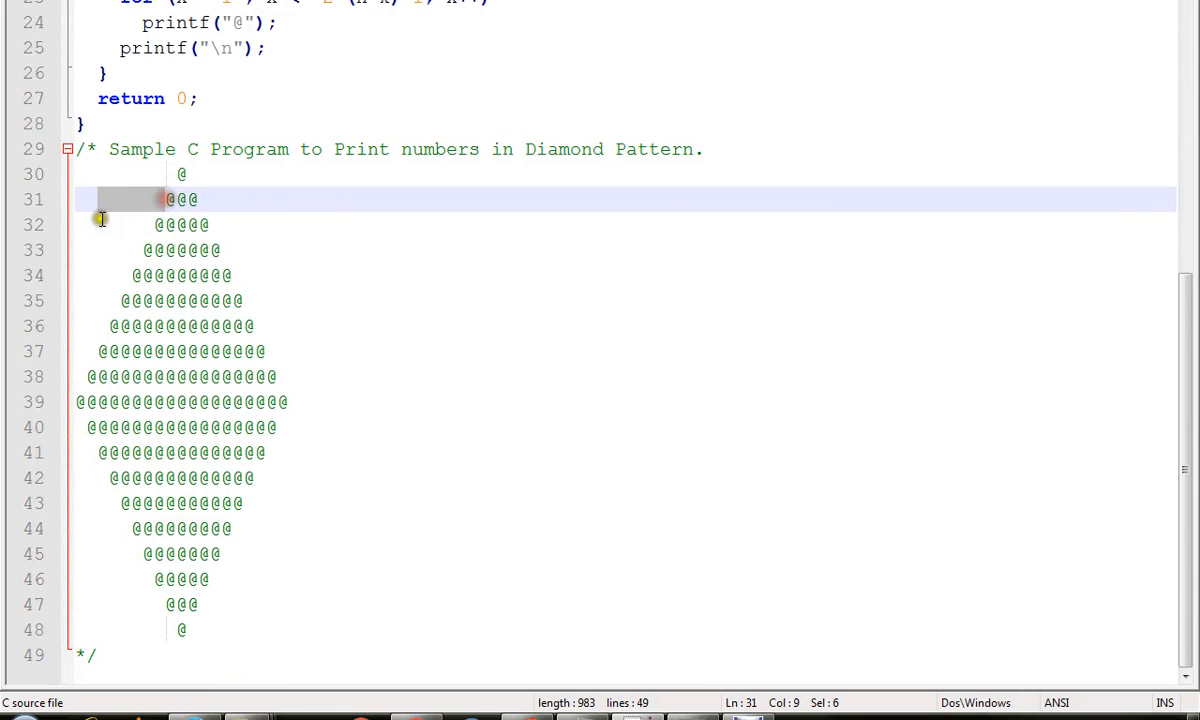
left_click(224, 248)
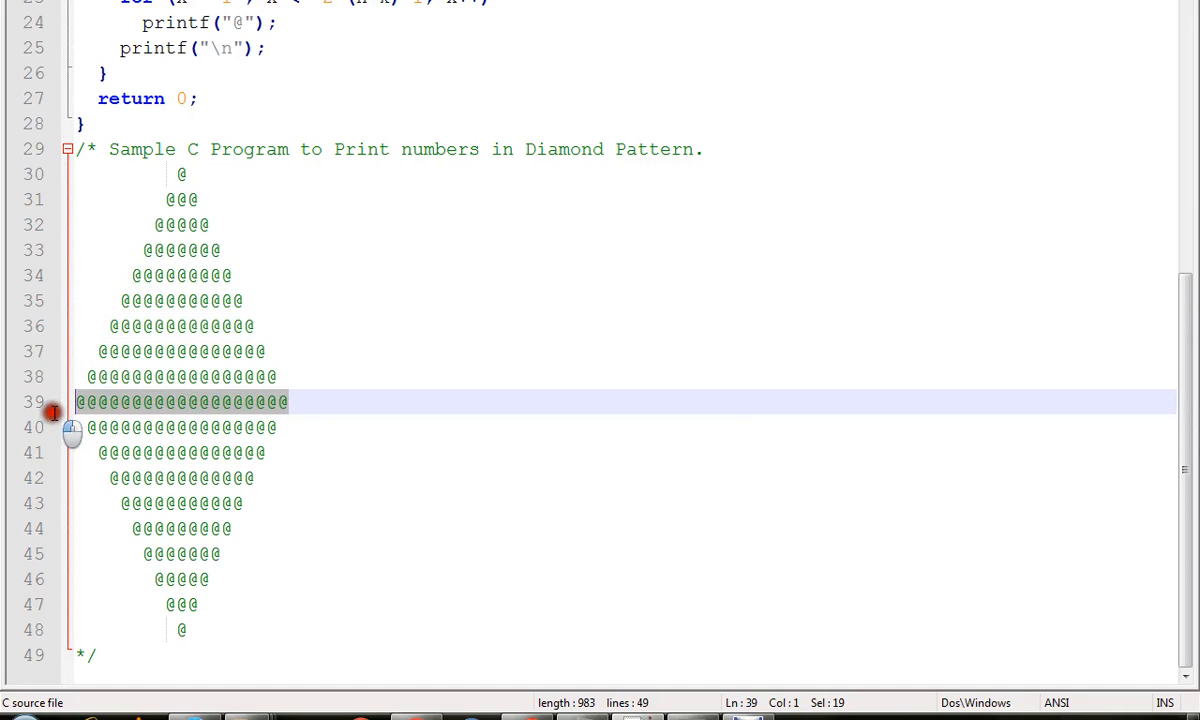
left_click_drag(84, 400, 144, 504)
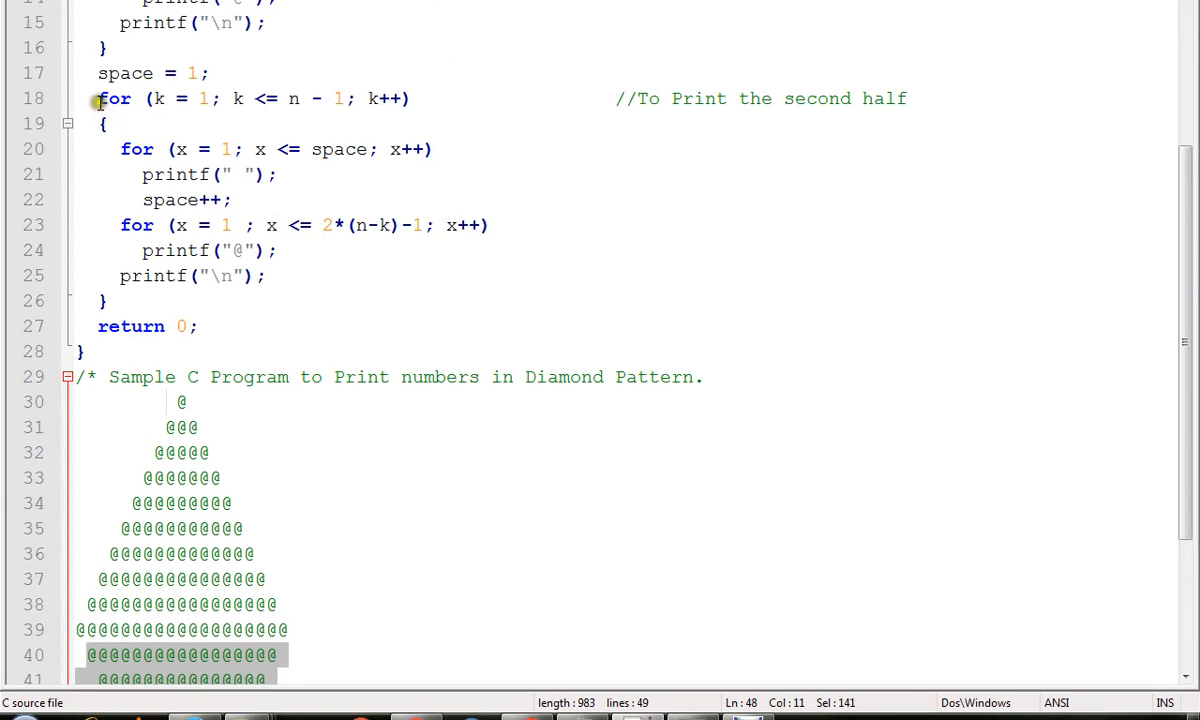
scroll("down", 3)
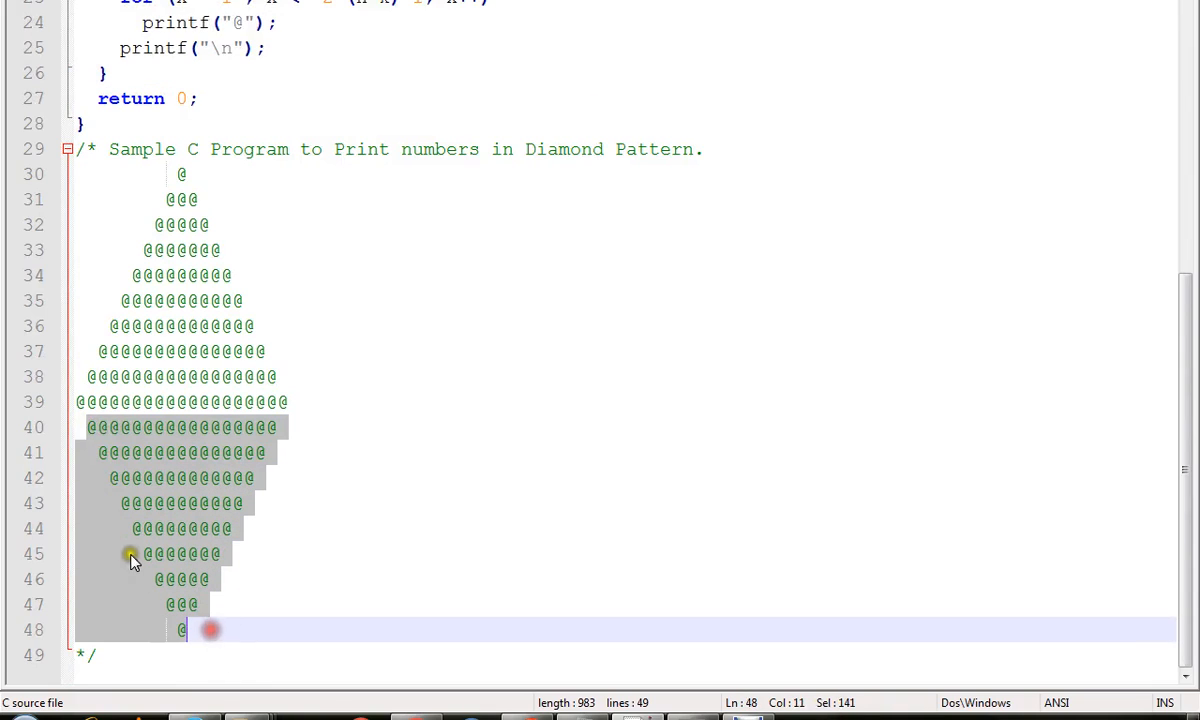
mouse_move(128, 516)
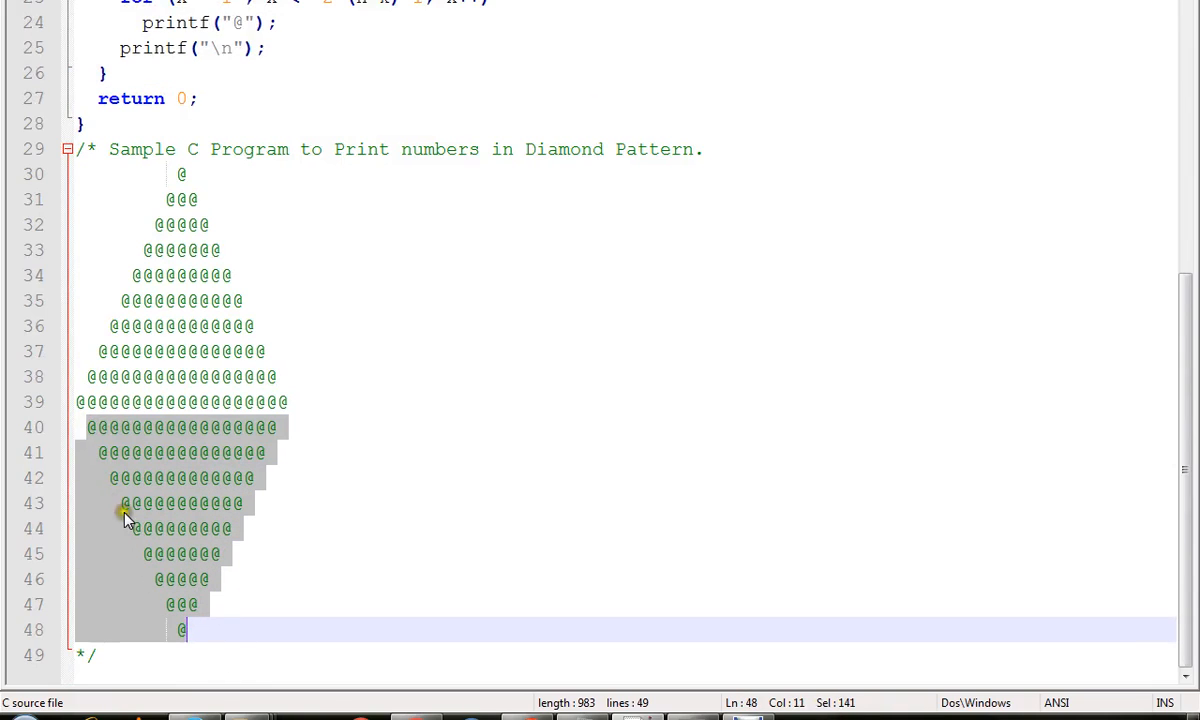
Clear the highlight and enter 10 at the 'Please Enter Number of Rows' prompt to print the @ diamond.
left_click(556, 326)
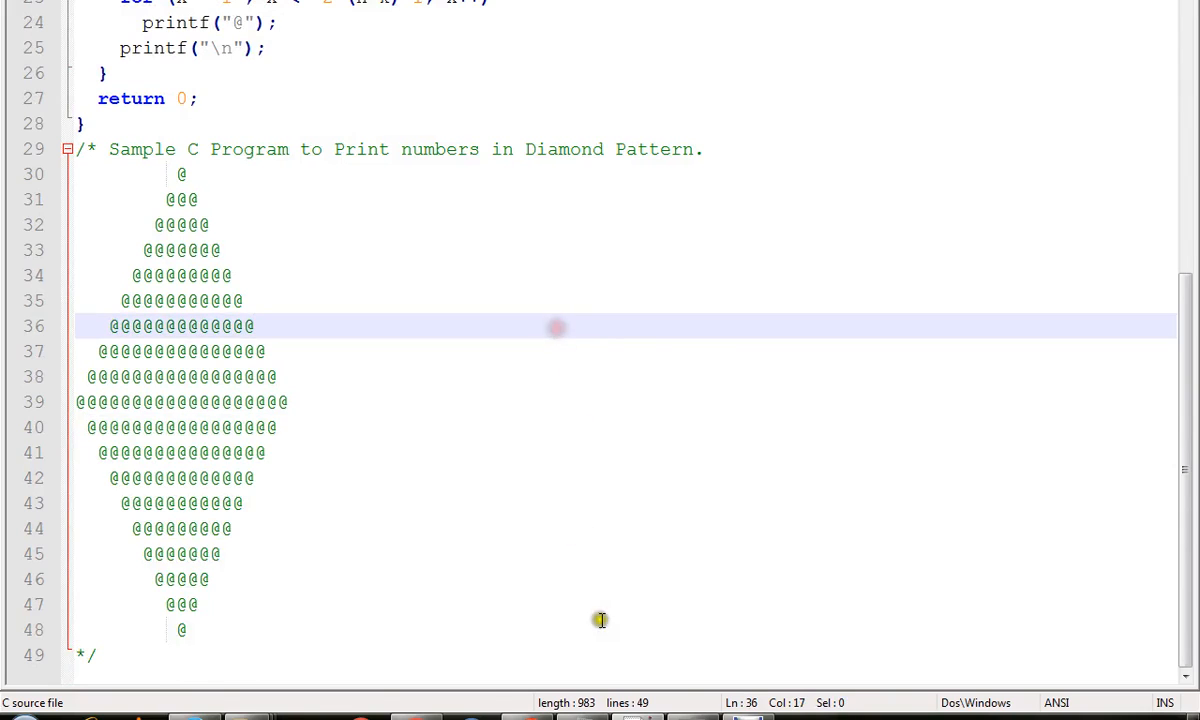
scroll("up", 3)
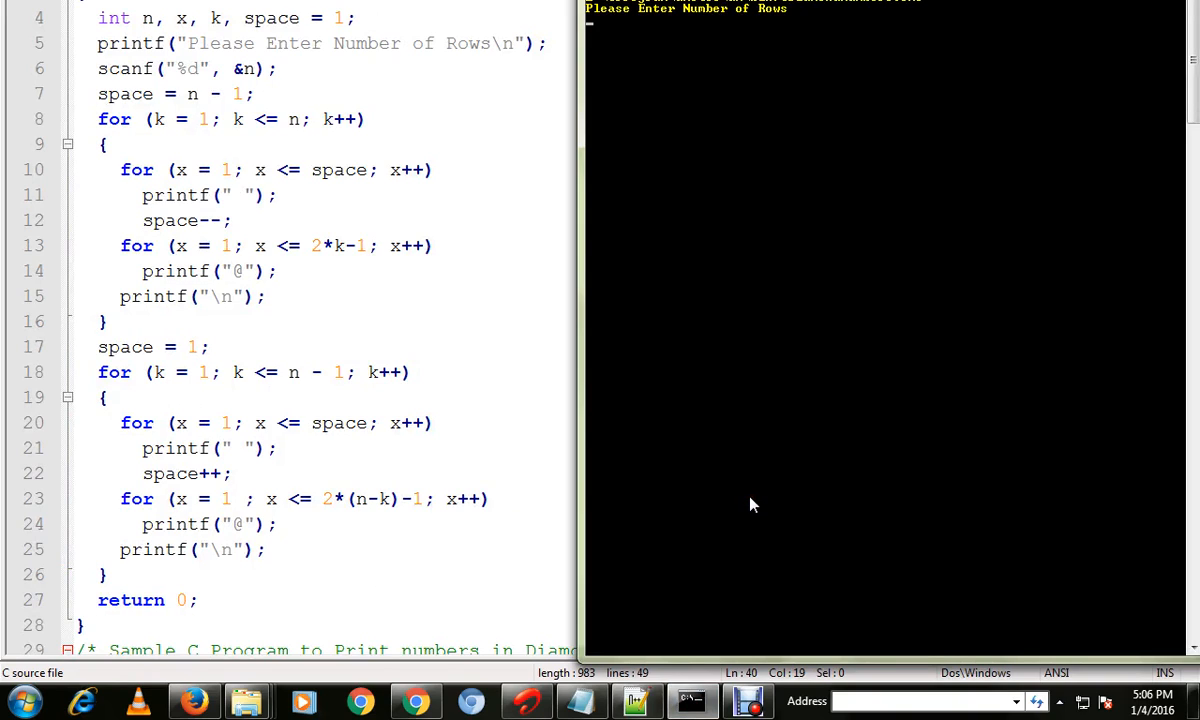
type("10")
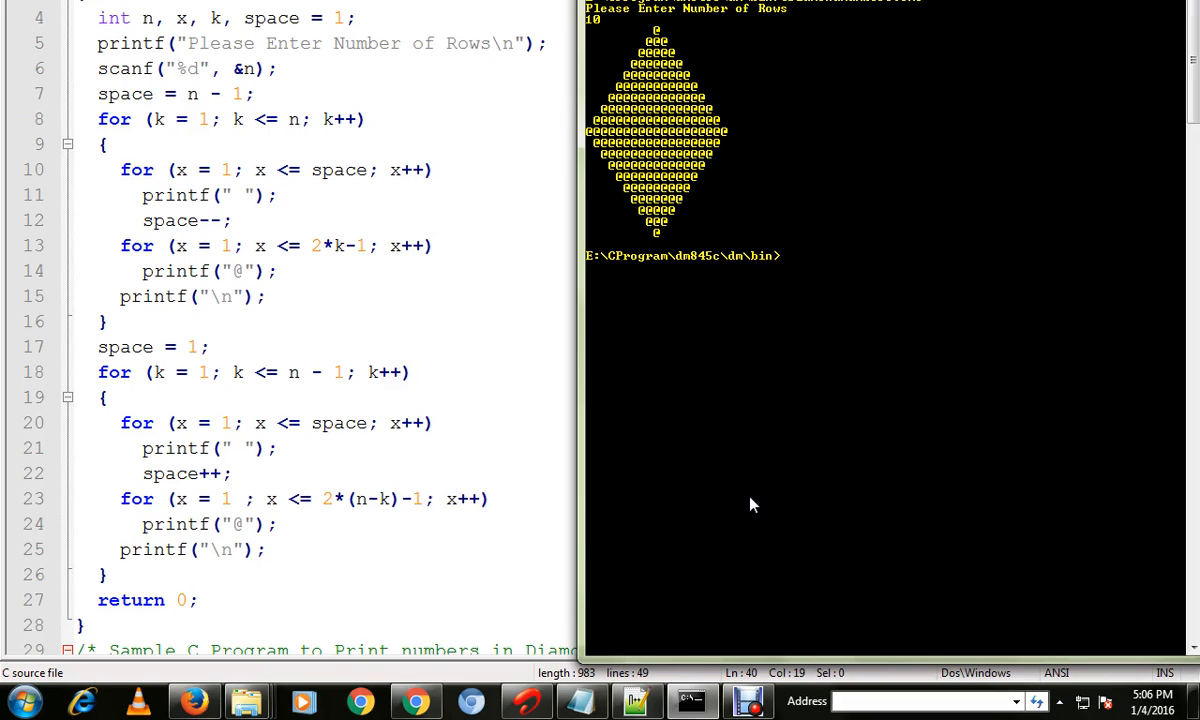
mouse_move(716, 538)
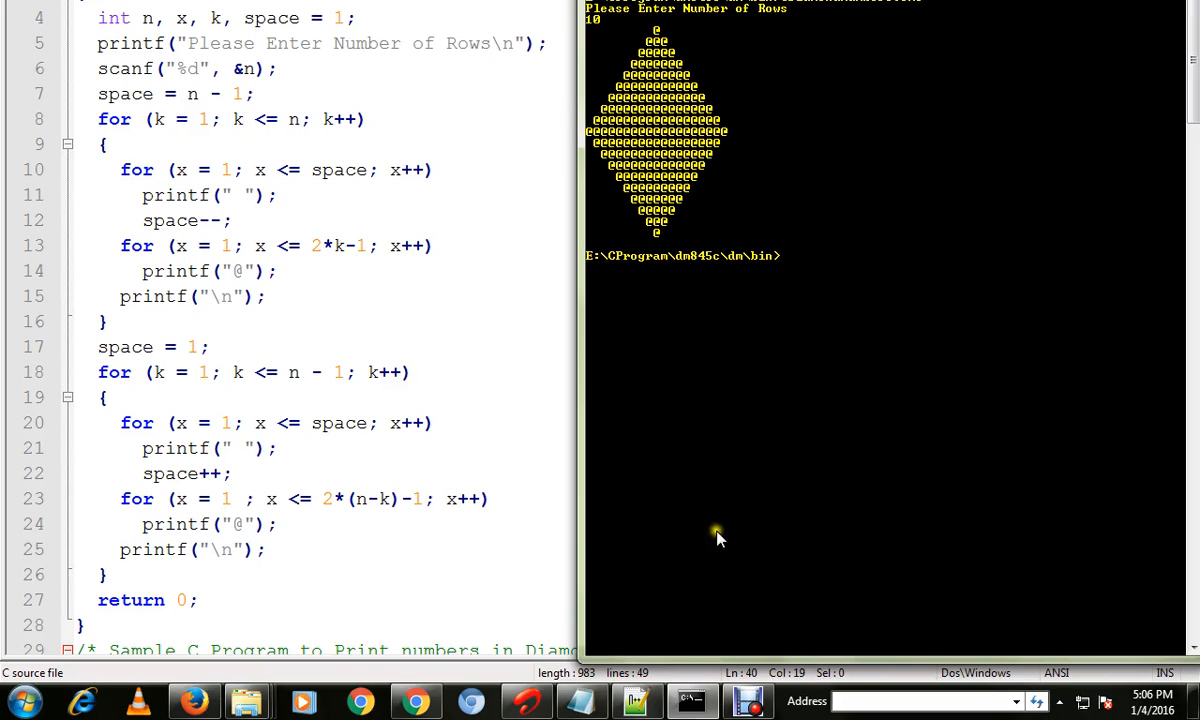